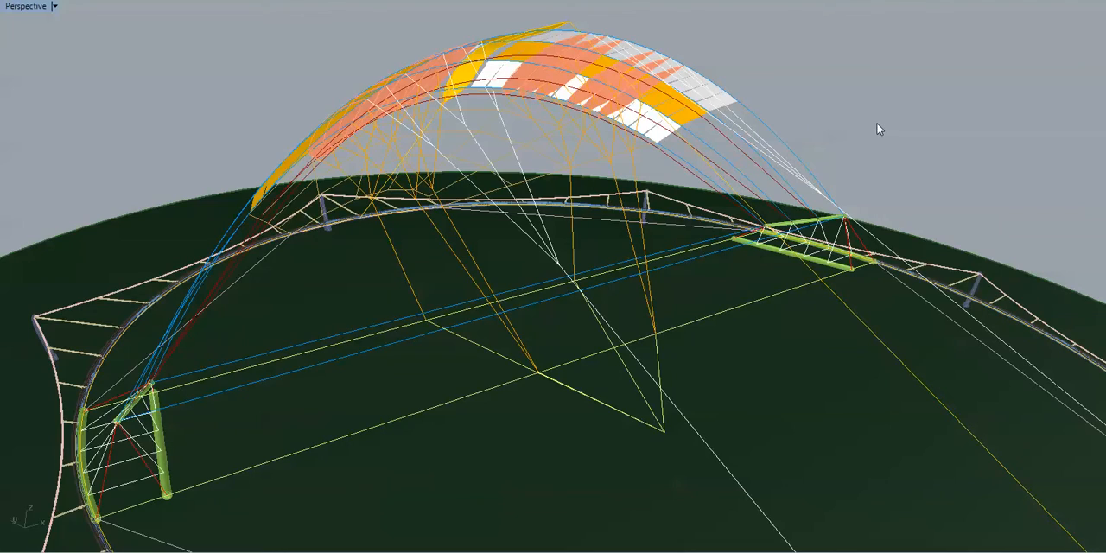
# Orbit down past the truss ring to a close view of the near-end green anchor bars.
pyautogui.moveTo(880, 127); pyautogui.dragTo(818, 106)
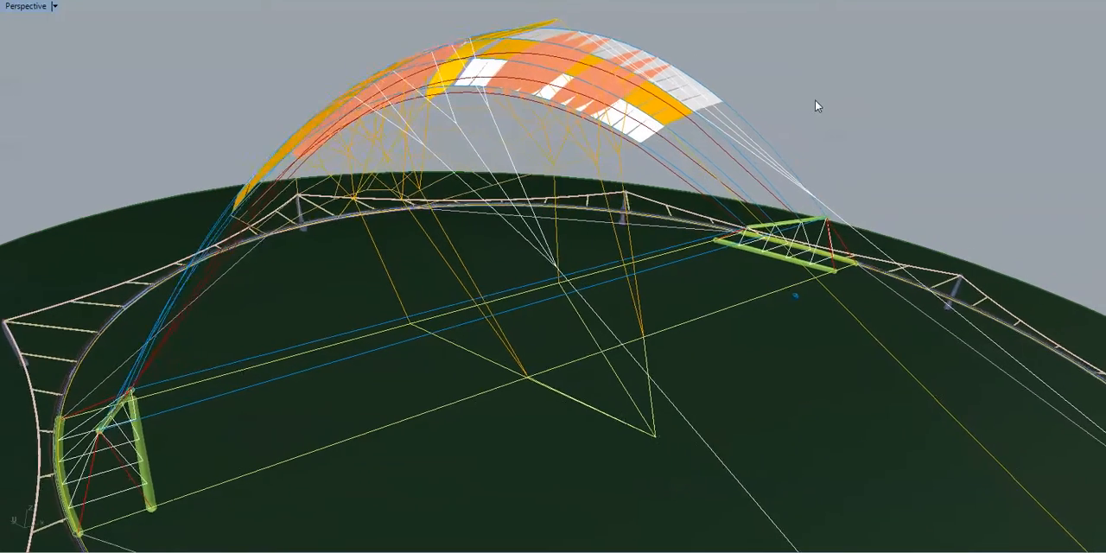
pyautogui.moveTo(818, 103); pyautogui.dragTo(352, 395)
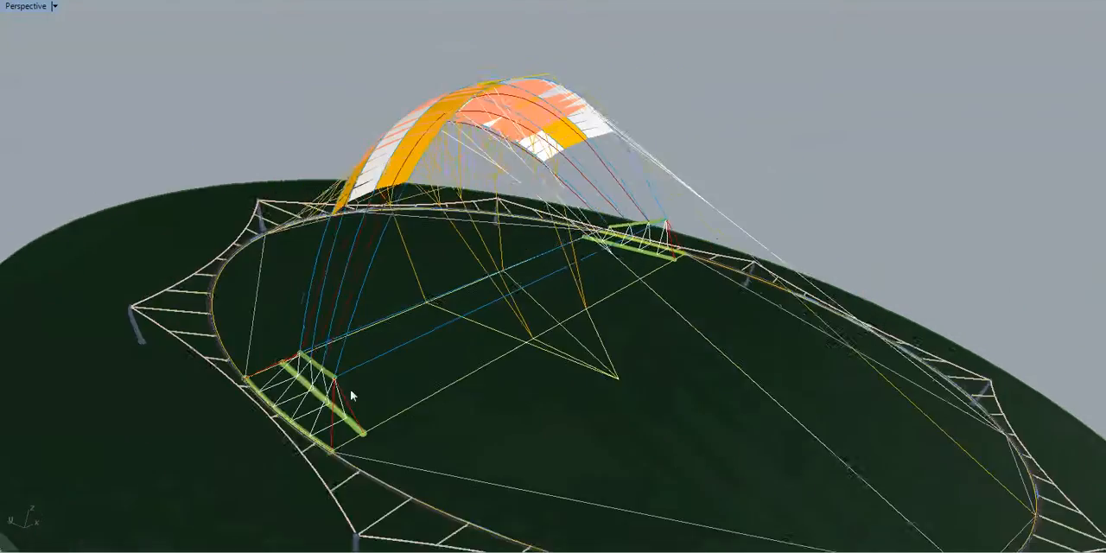
pyautogui.moveTo(354, 393); pyautogui.dragTo(622, 212)
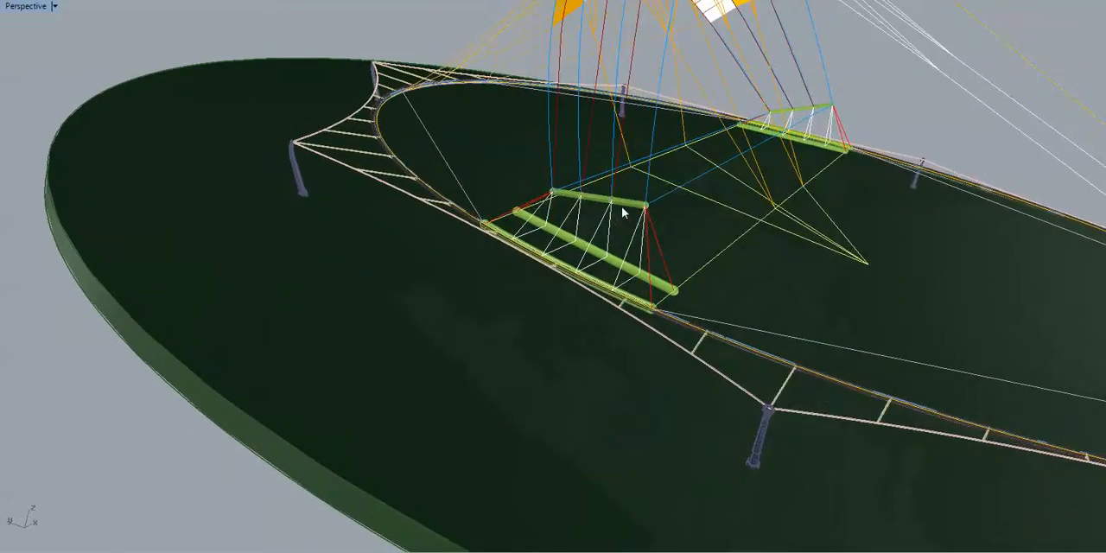
pyautogui.moveTo(626, 214); pyautogui.dragTo(725, 227)
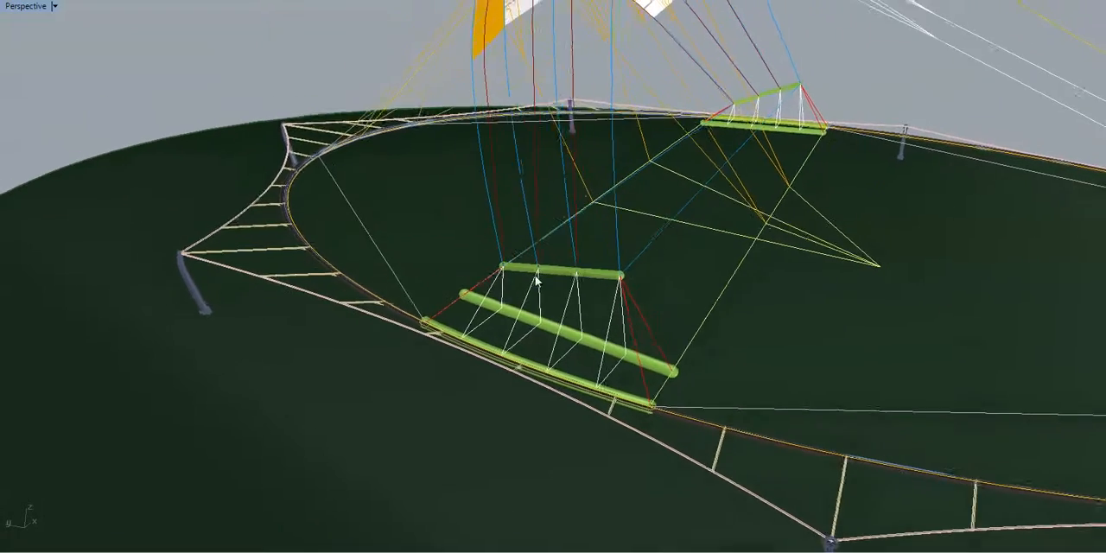
# Zoom in on the canopy panel underside, then back out to the full arch.
pyautogui.moveTo(534, 281); pyautogui.dragTo(592, 350)
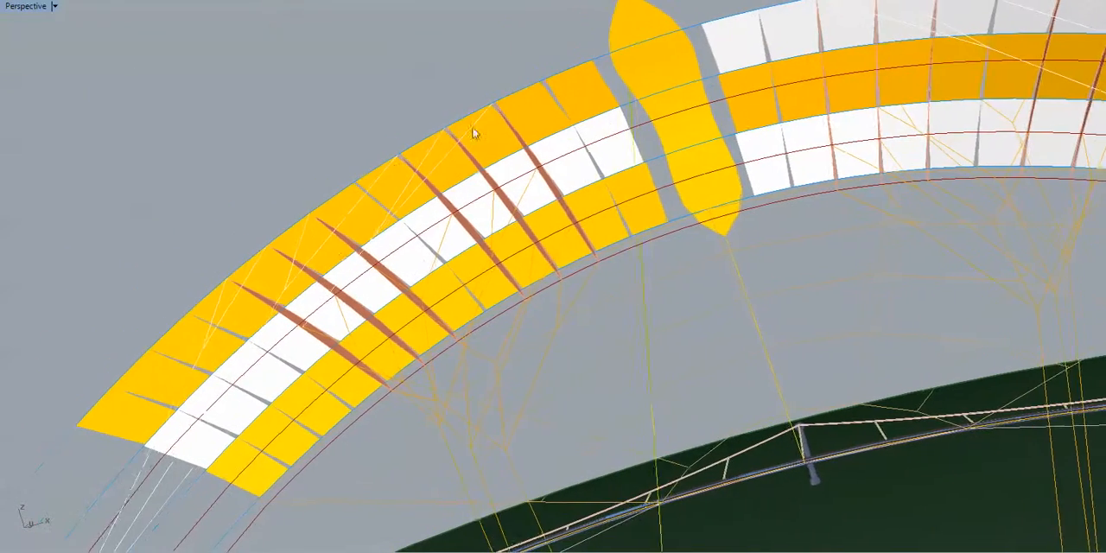
pyautogui.moveTo(475, 129); pyautogui.dragTo(497, 164)
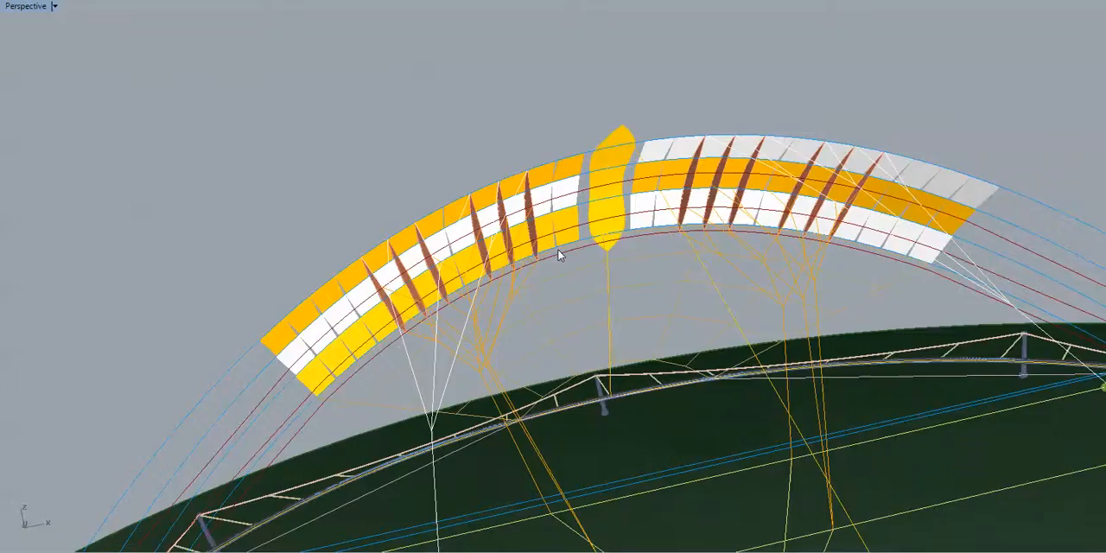
pyautogui.moveTo(560, 254); pyautogui.dragTo(505, 277)
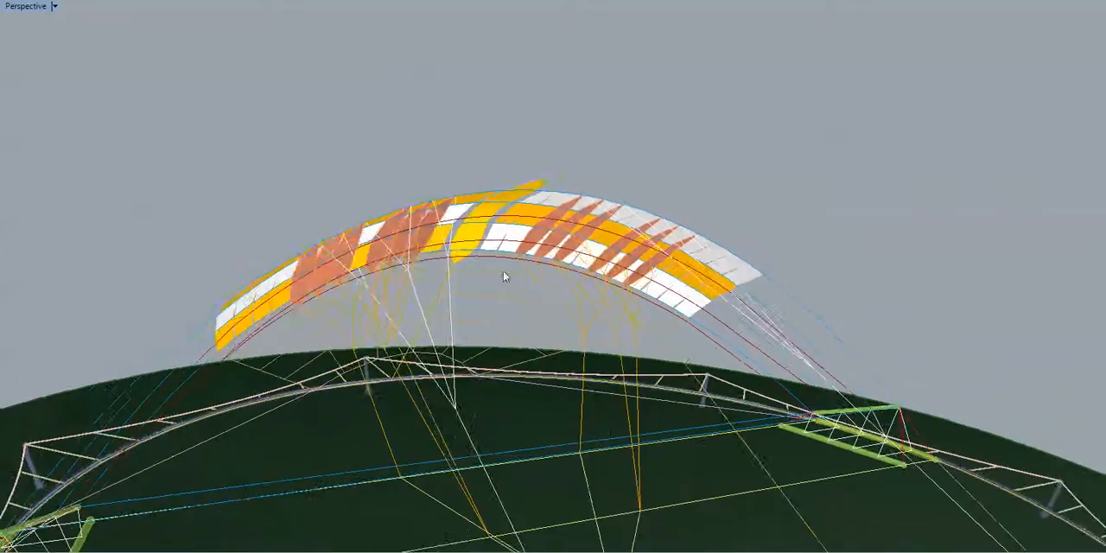
# Orbit to look along the canopy end-on, then zoom out to the whole model.
pyautogui.moveTo(506, 276); pyautogui.dragTo(400, 238)
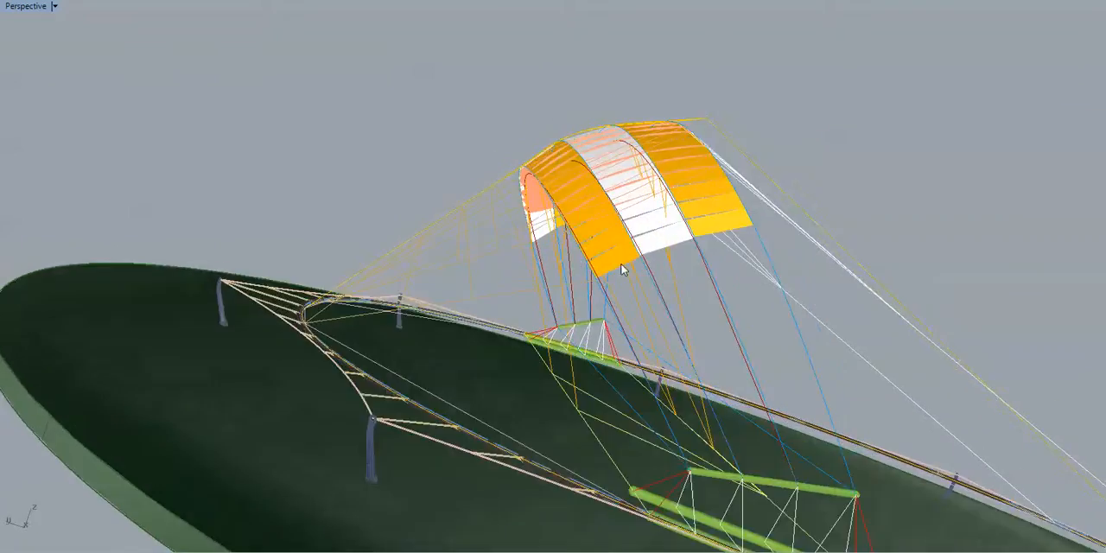
pyautogui.moveTo(622, 267); pyautogui.dragTo(652, 442)
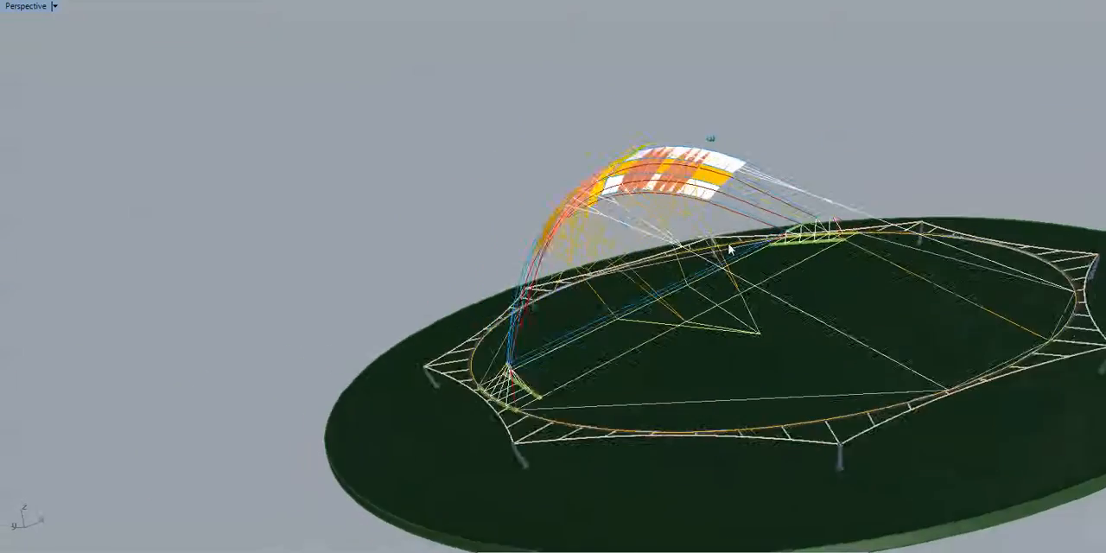
# Orbit back to a closer side view of the canopy arch.
pyautogui.moveTo(734, 251); pyautogui.dragTo(631, 250)
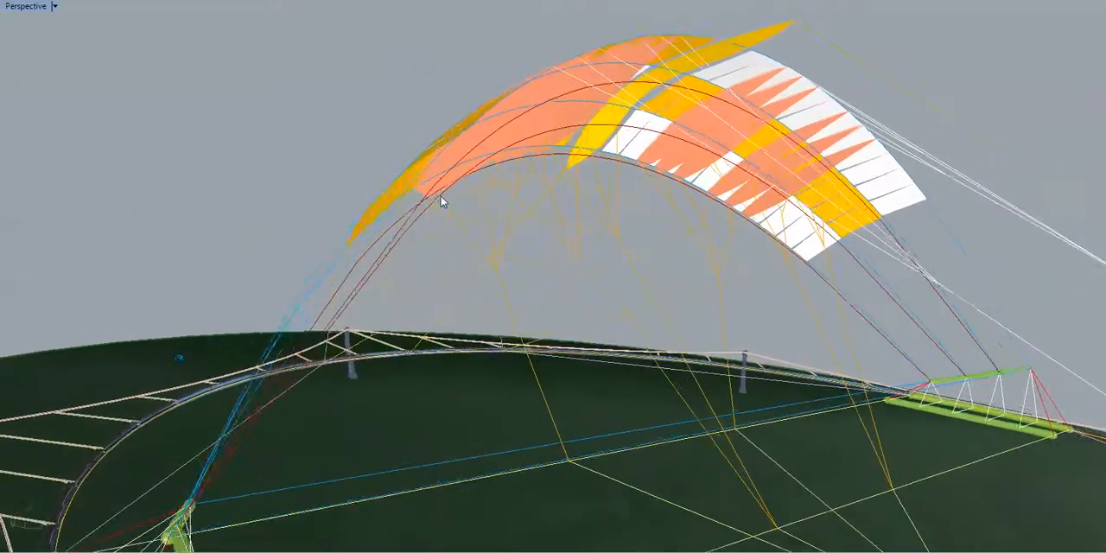
# Zoom into the panels and fins, then pull back to a low side view.
pyautogui.moveTo(440, 200); pyautogui.dragTo(531, 207)
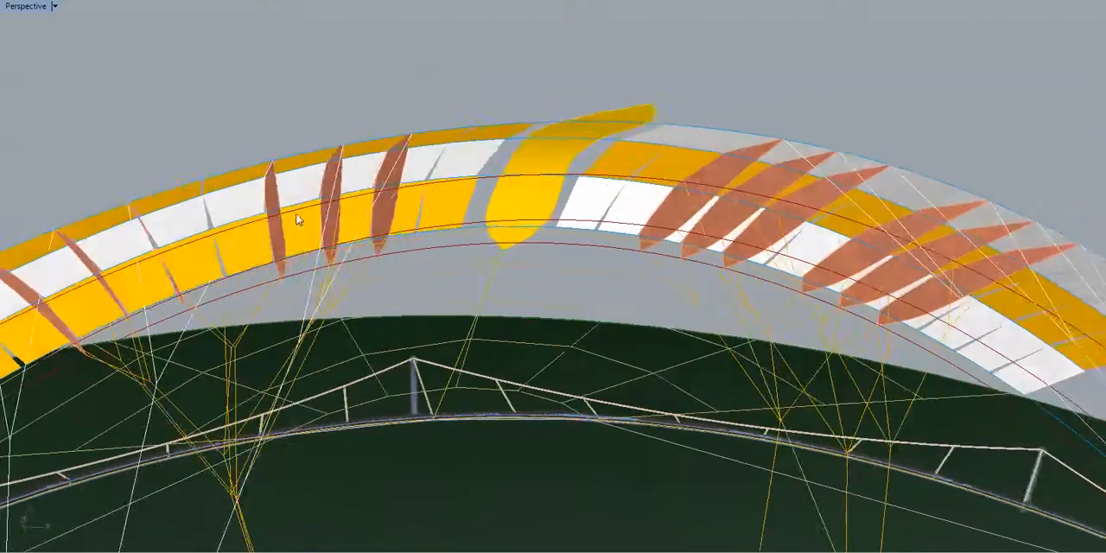
pyautogui.moveTo(303, 216); pyautogui.dragTo(402, 272)
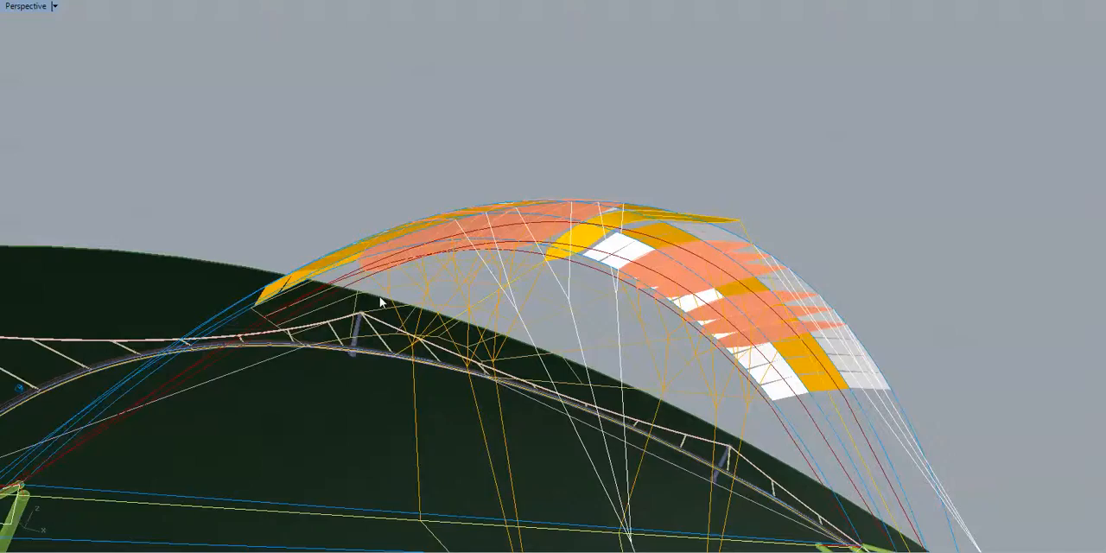
# Zoom toward the truss ring post, pull back, and orbit to an end-on view.
pyautogui.moveTo(380, 303); pyautogui.dragTo(527, 276)
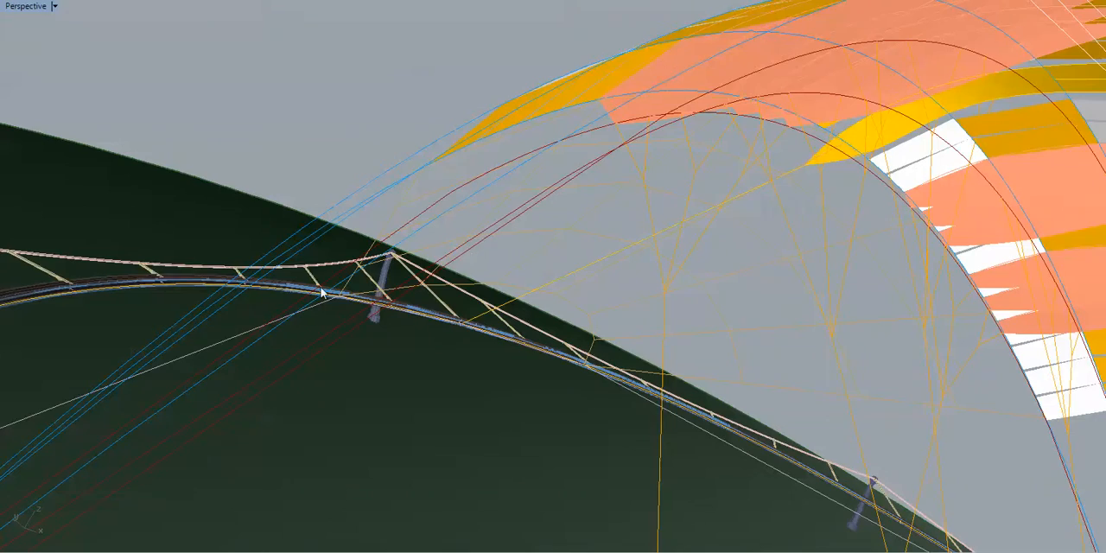
pyautogui.moveTo(324, 294); pyautogui.dragTo(466, 306)
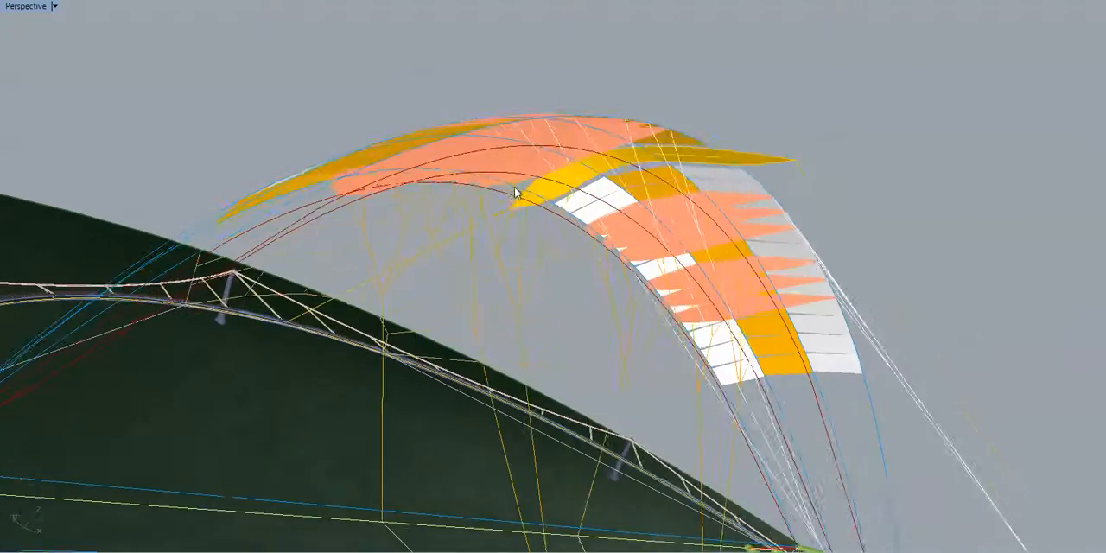
pyautogui.moveTo(514, 191); pyautogui.dragTo(501, 246)
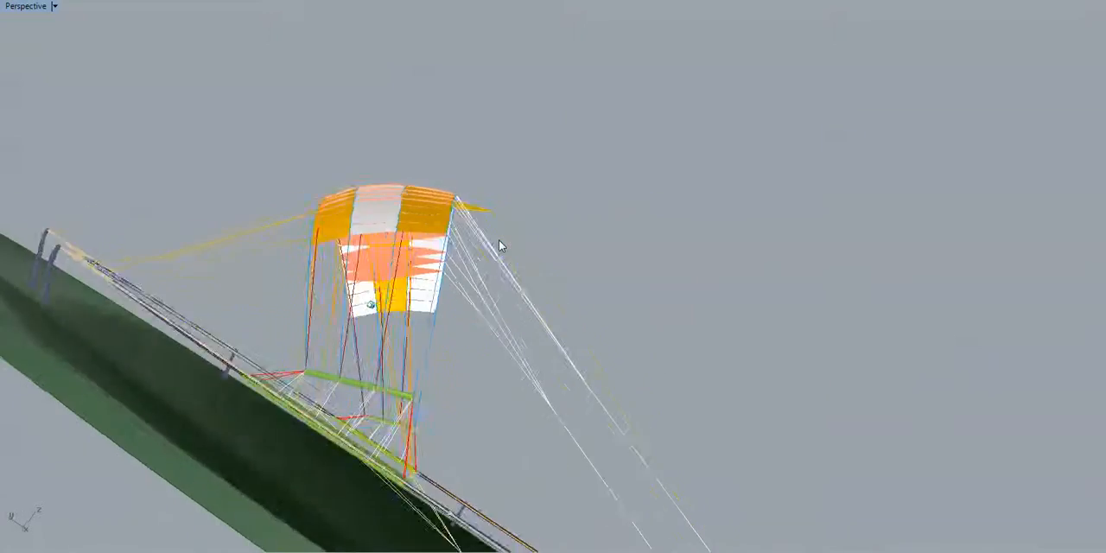